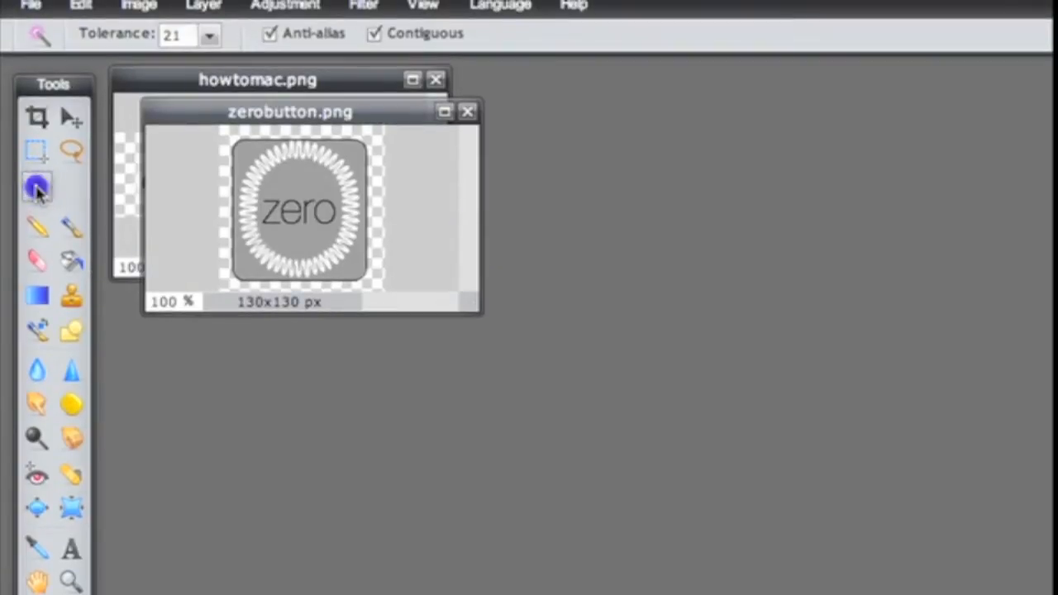
Select the grey background of the zero button icon with the Magic Wand.
{"action": "left_click", "coordinate": [285, 188]}
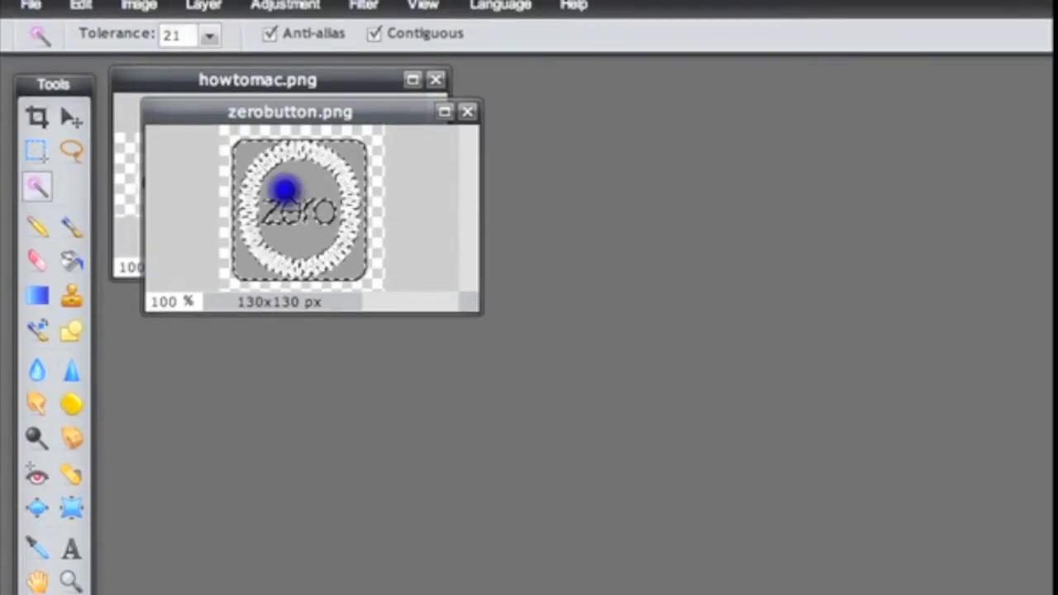
{"action": "left_click", "coordinate": [296, 182]}
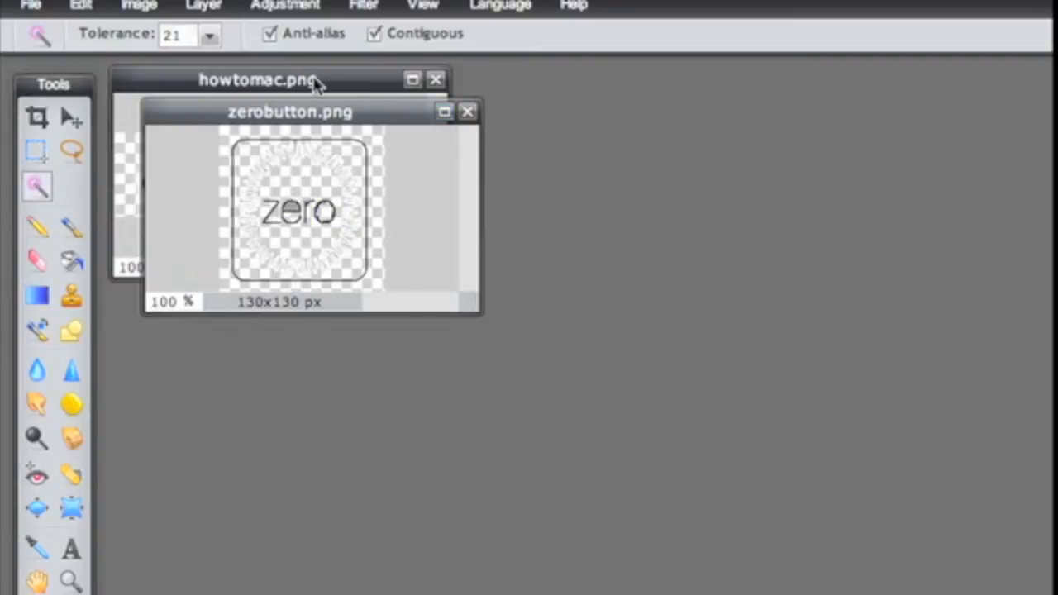
Save the How to Mac image with Format set to transparent PNG.
{"action": "left_click", "coordinate": [31, 6]}
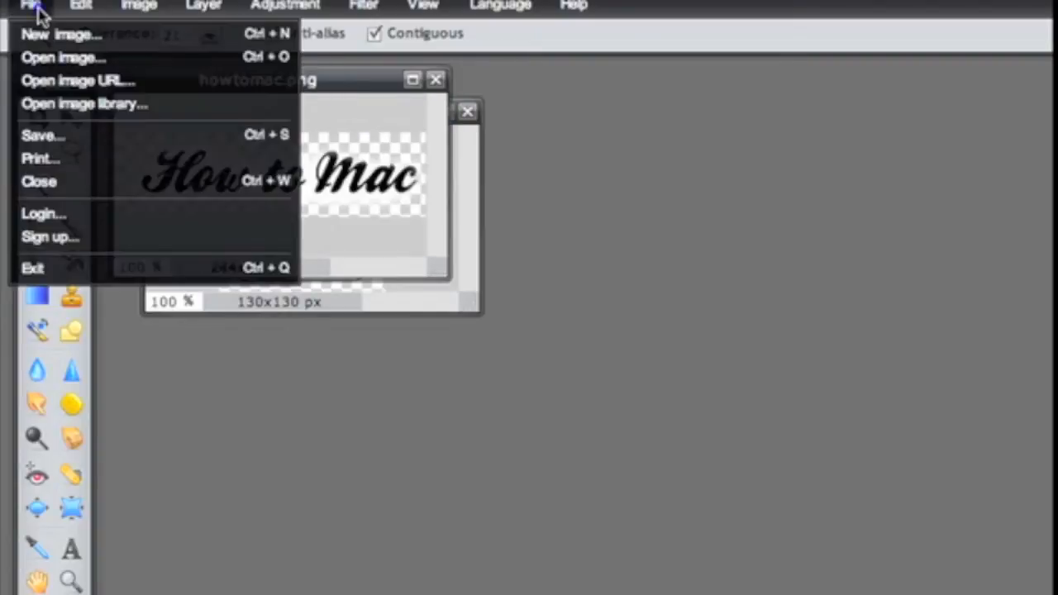
{"action": "mouse_move", "coordinate": [43, 135]}
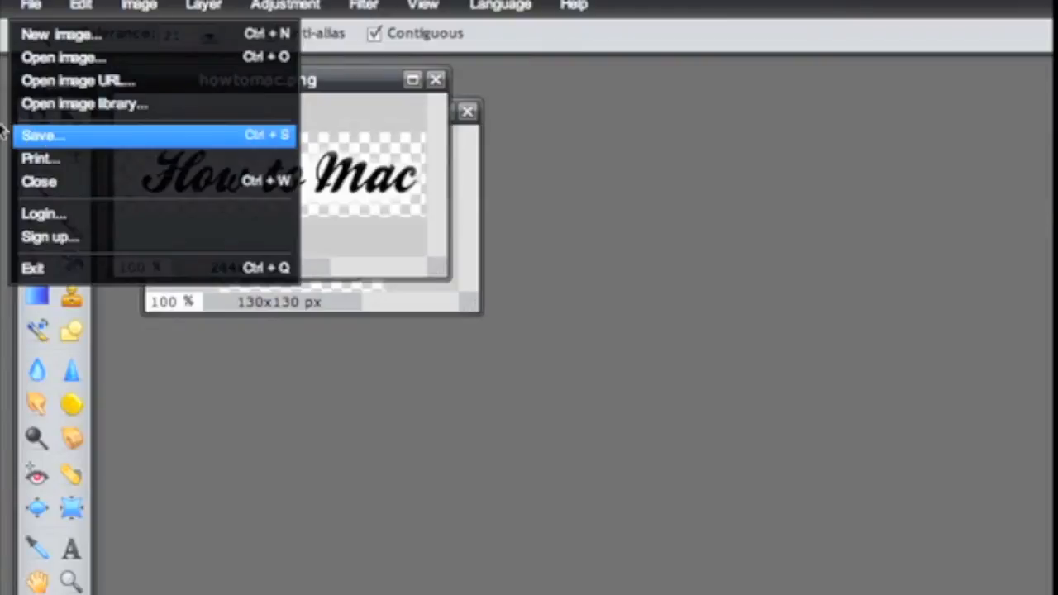
{"action": "left_click", "coordinate": [41, 136]}
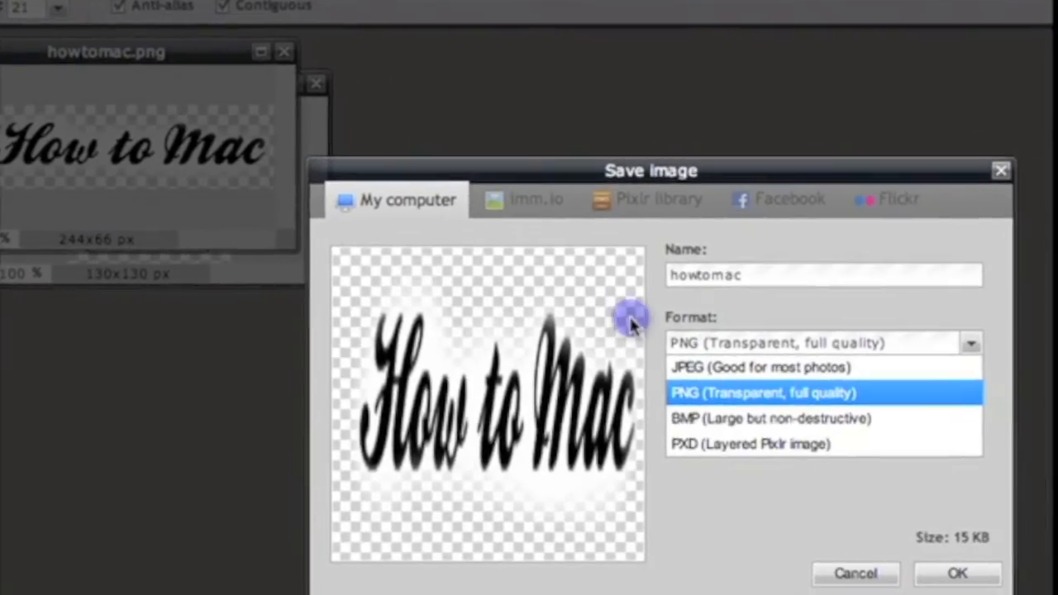
{"action": "left_click", "coordinate": [762, 392]}
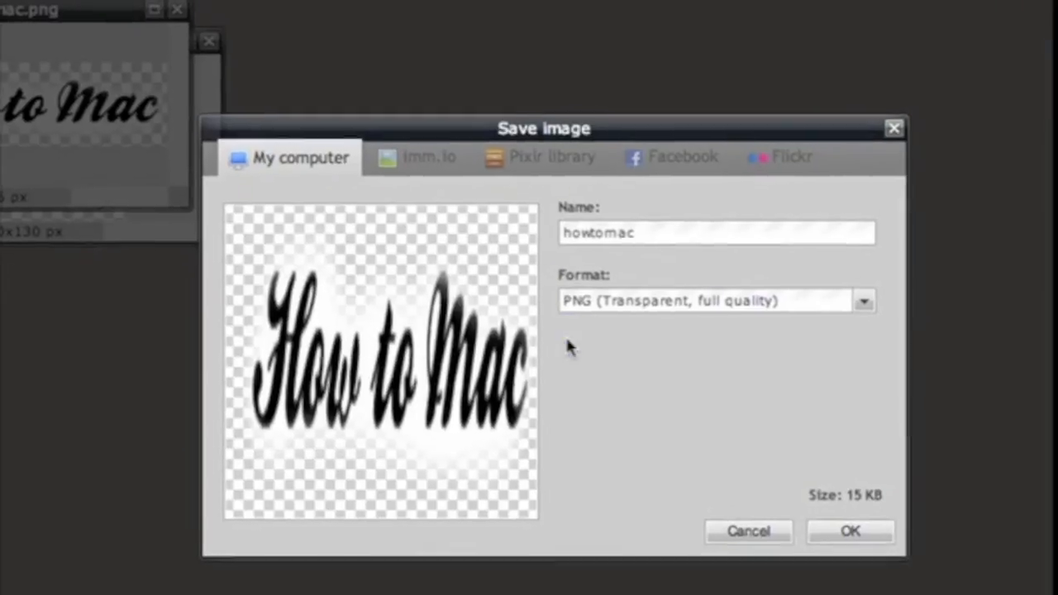